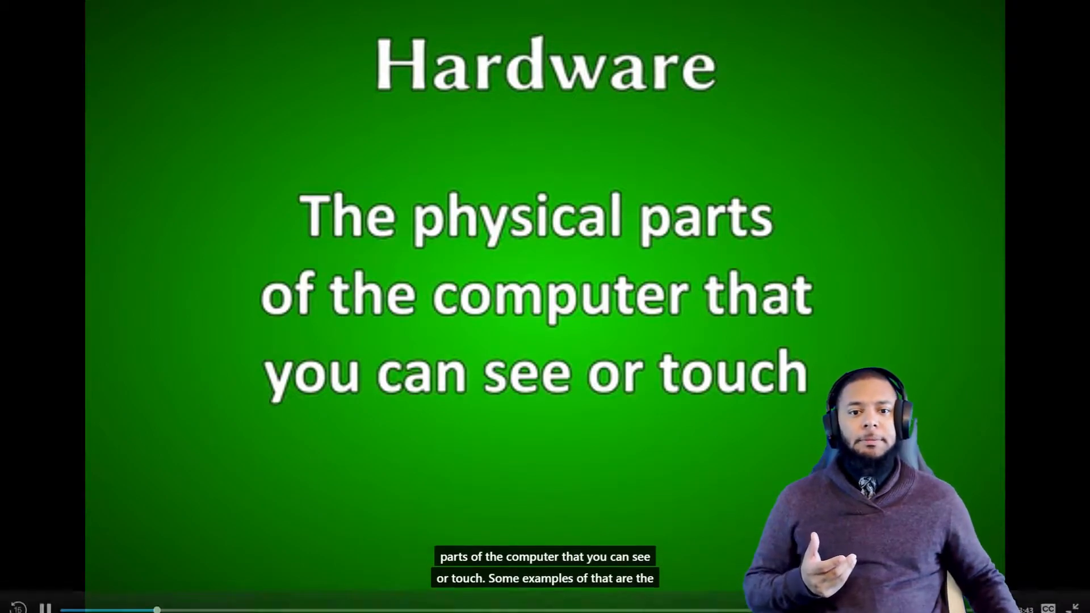
left_click(544, 308)
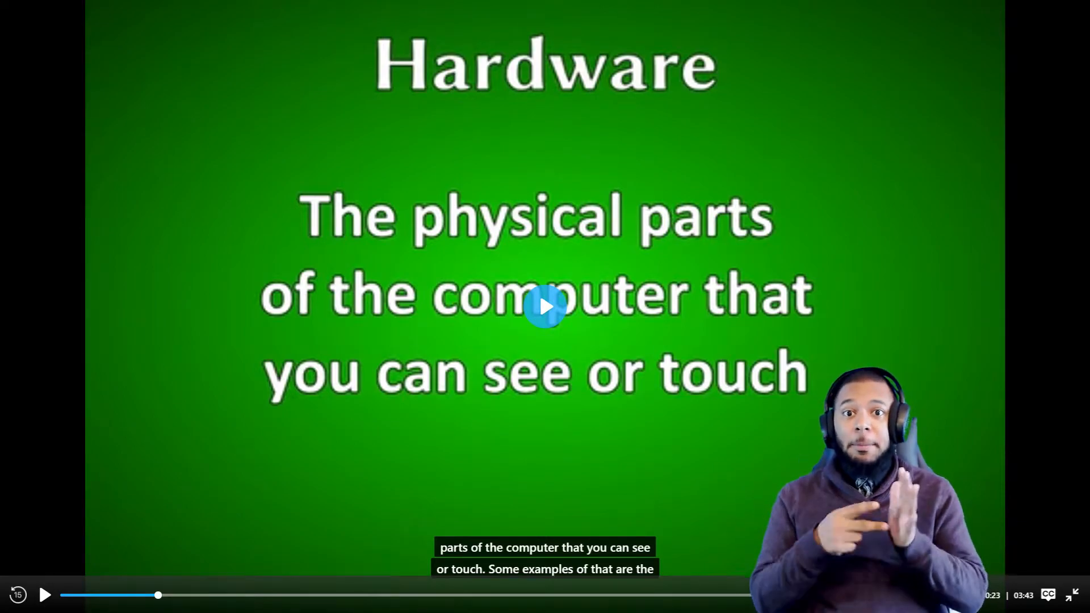
left_click(544, 307)
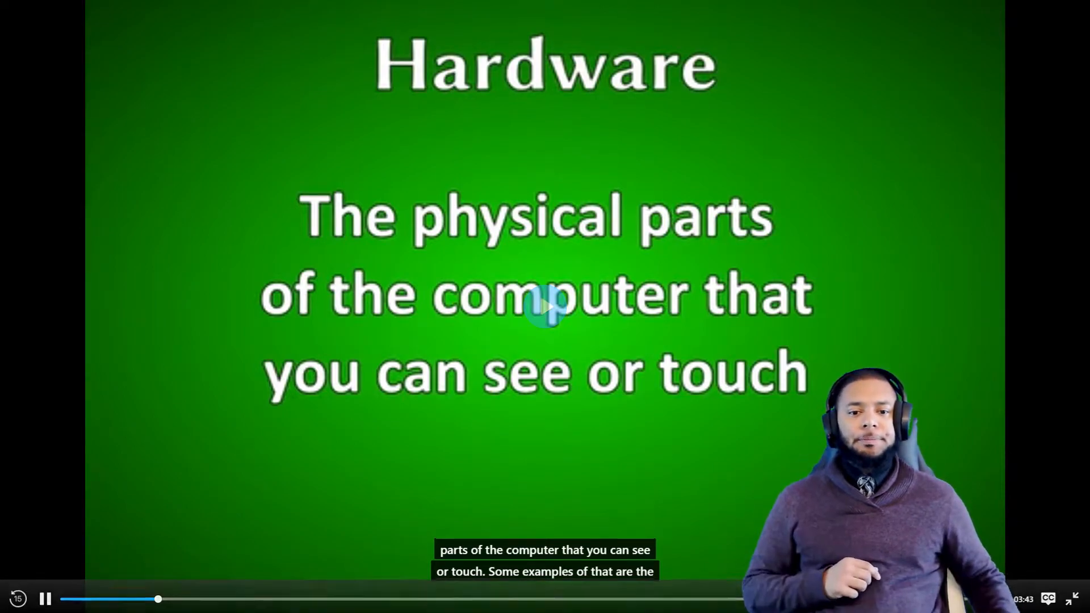